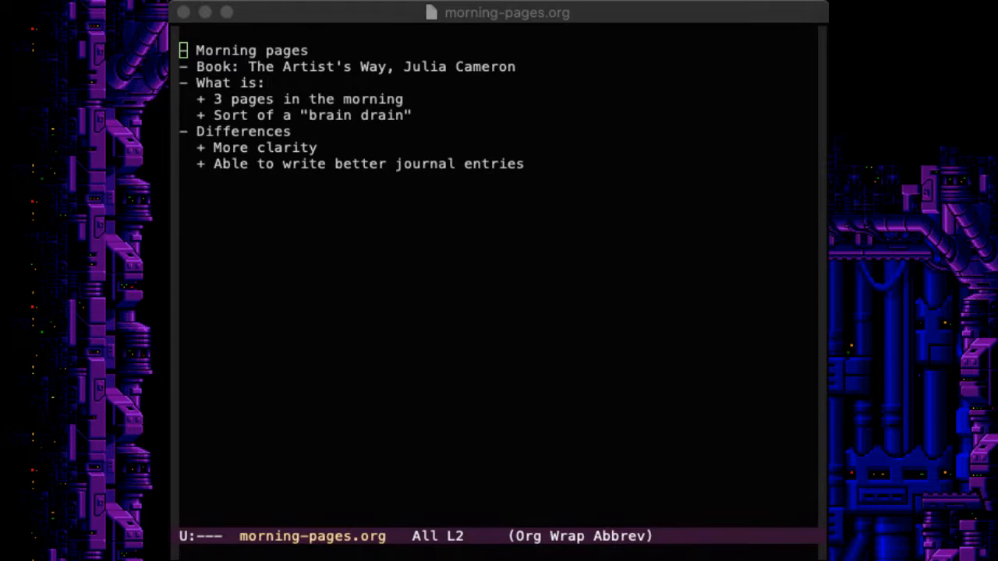
pyautogui.moveTo(727, 217)
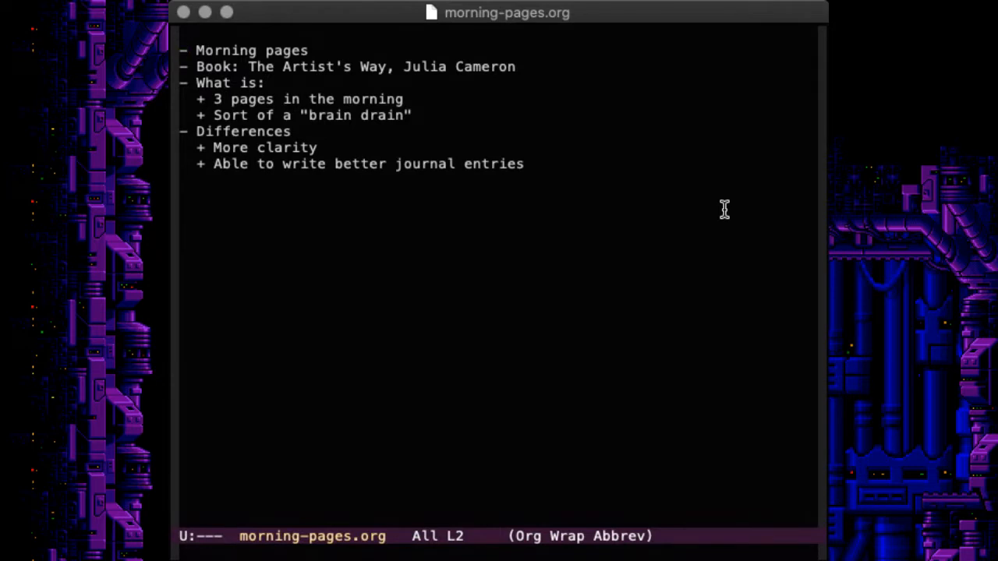
pyautogui.moveTo(728, 226)
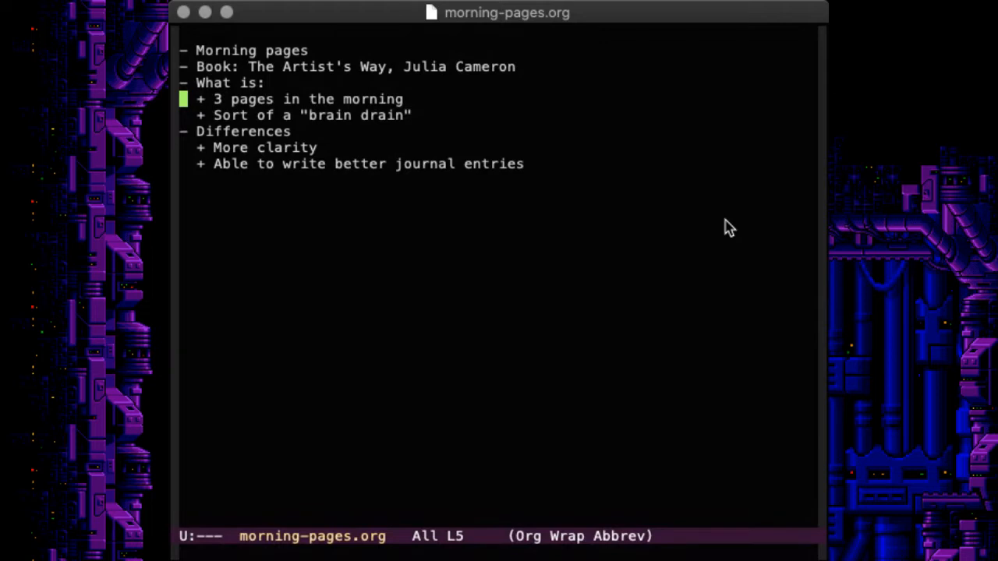
pyautogui.press('down')
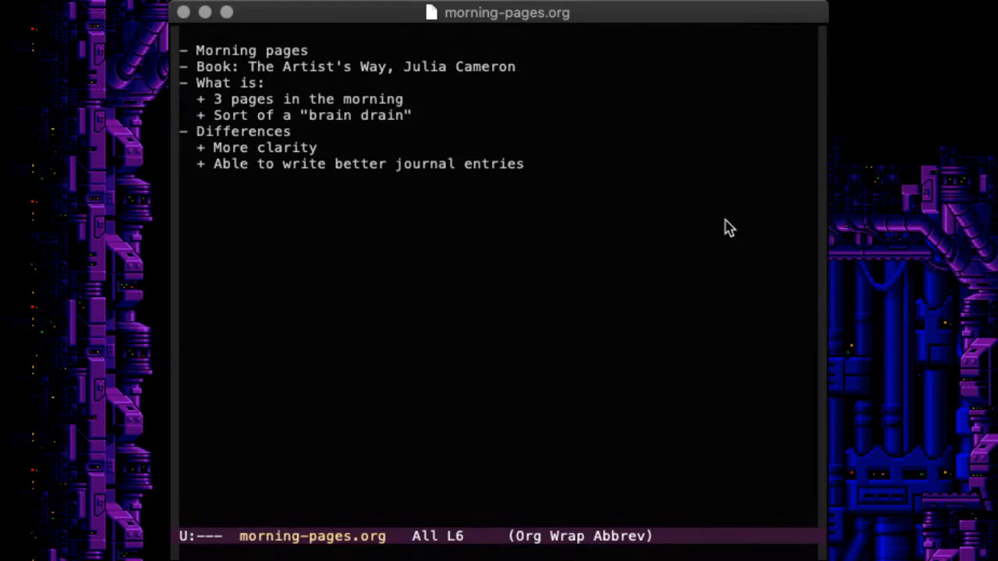